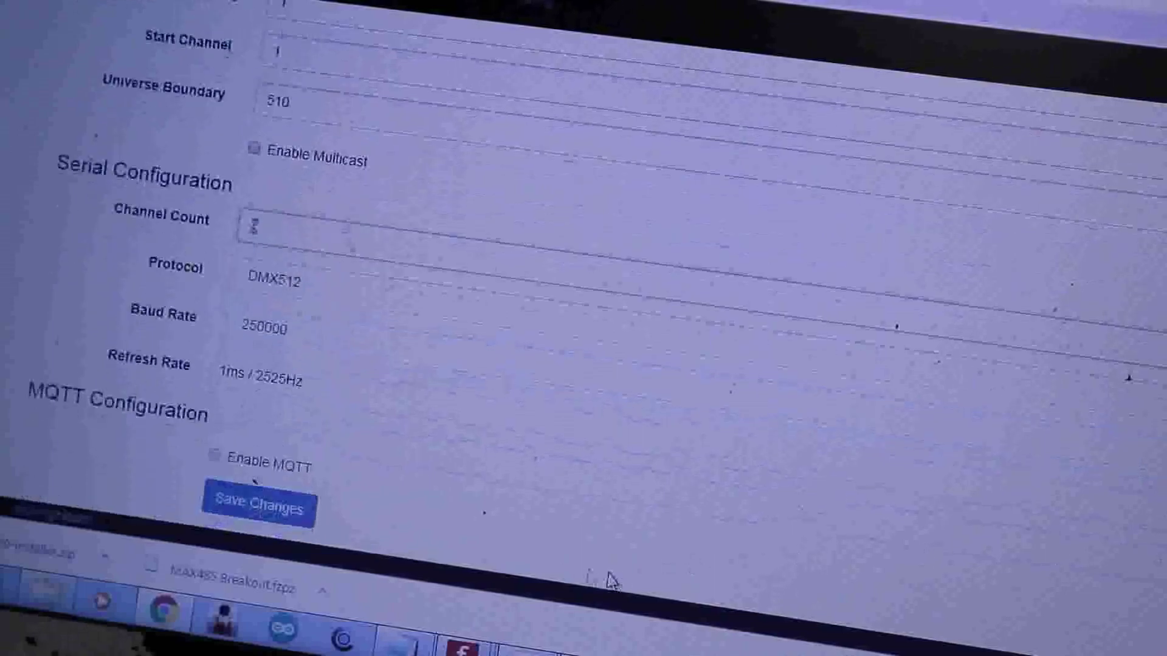
Save the ESPixelStick configuration with the new serial channel count
left_click(259, 508)
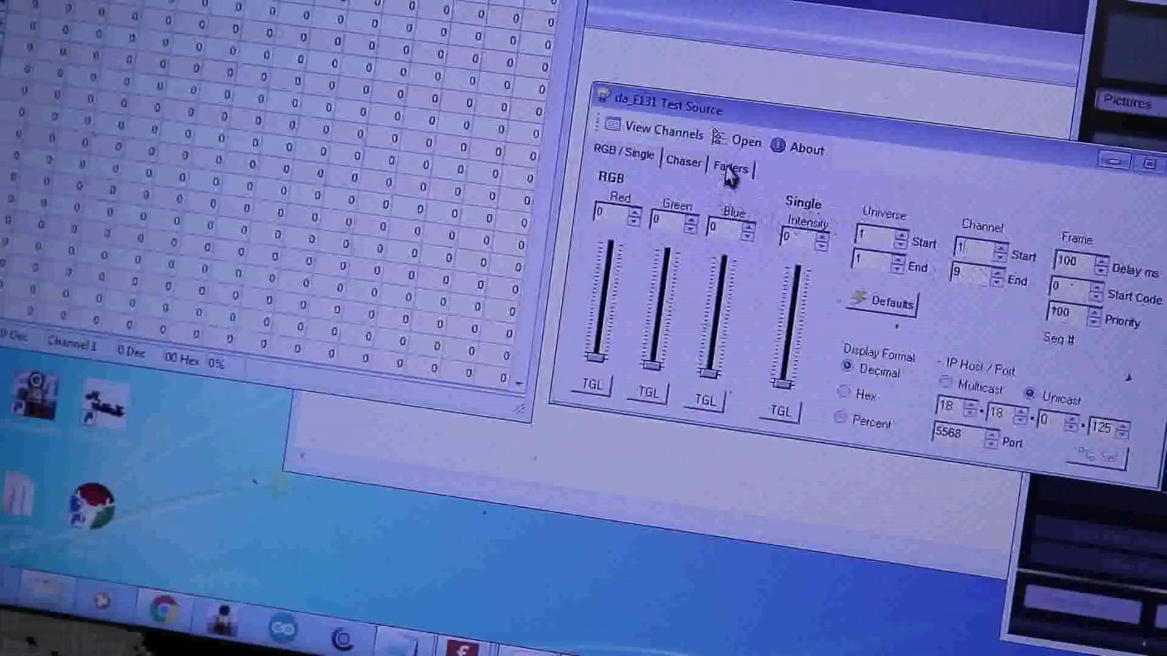
Show the per-channel faders in da_E131 Test Source, starting at channel 1
left_click(731, 167)
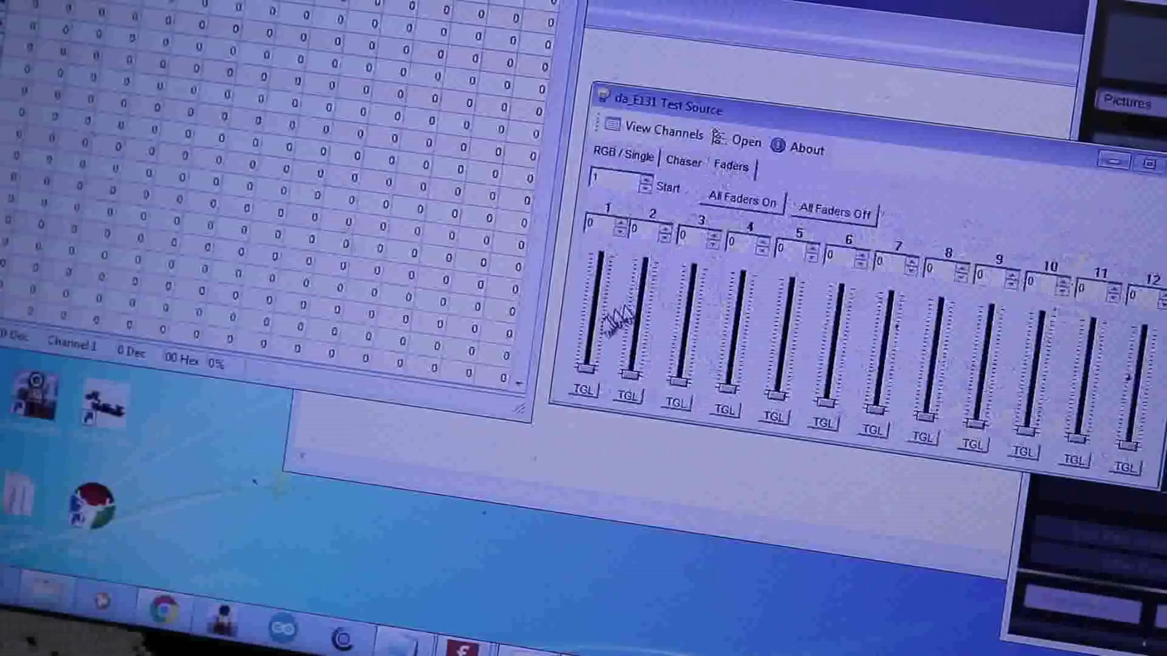